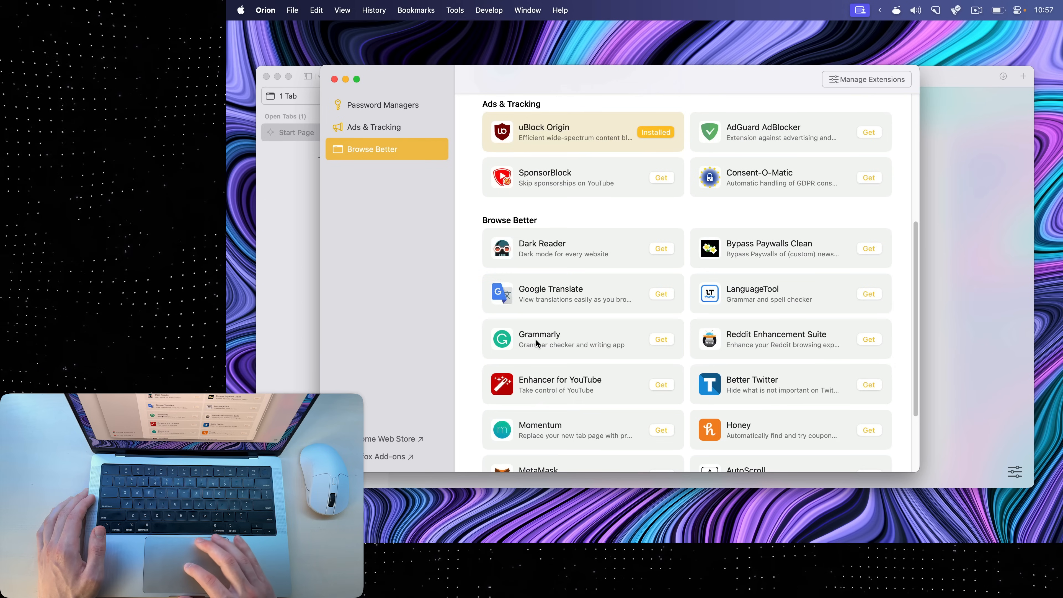
Close the Extensions gallery window, leaving the empty Start Page.
{"action": "left_click", "coordinate": [455, 10]}
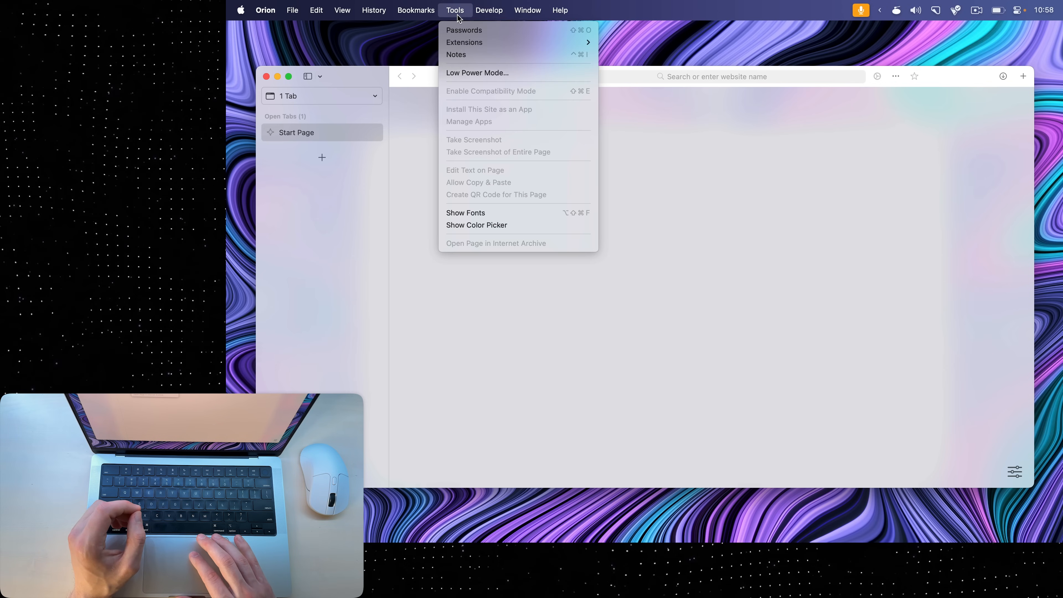
Enable Low Power Mode from the Tools menu and confirm the prompt.
{"action": "left_click", "coordinate": [476, 72]}
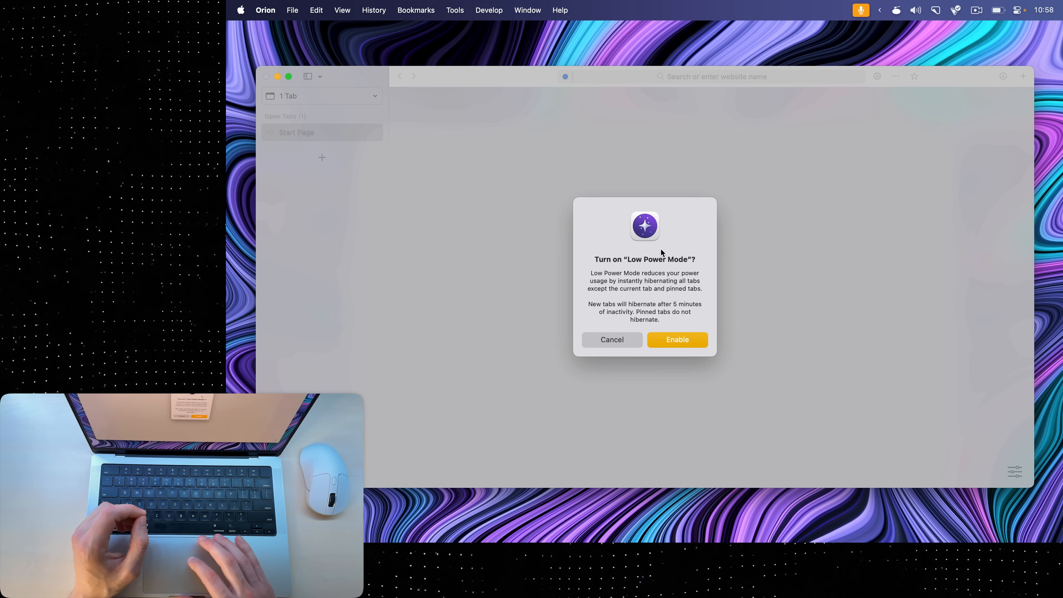
{"action": "mouse_move", "coordinate": [664, 260]}
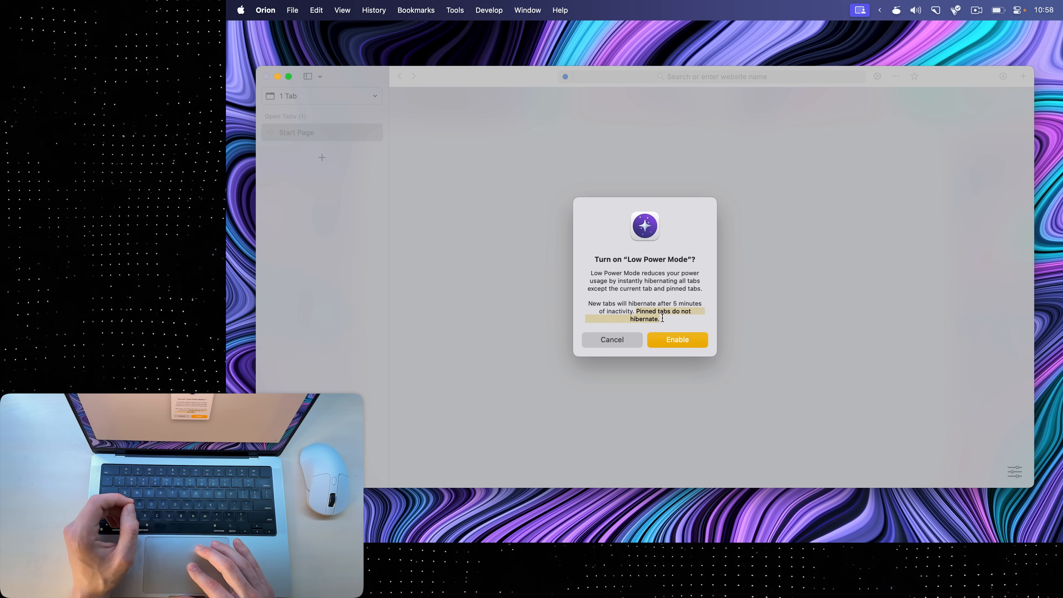
{"action": "left_click", "coordinate": [611, 339]}
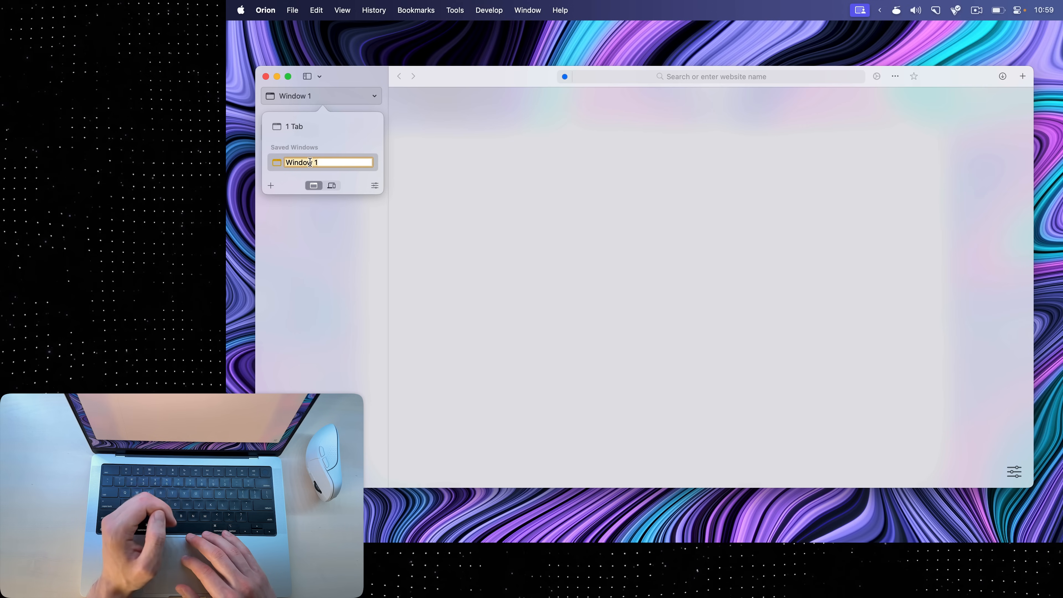
{"action": "type", "text": "6"}
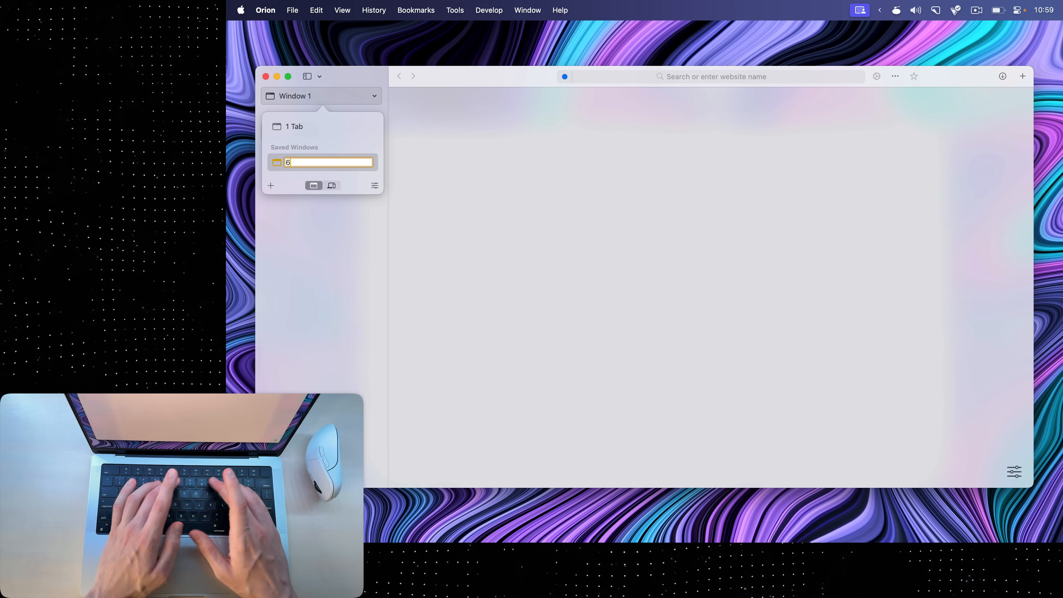
{"action": "right_click", "coordinate": [290, 168]}
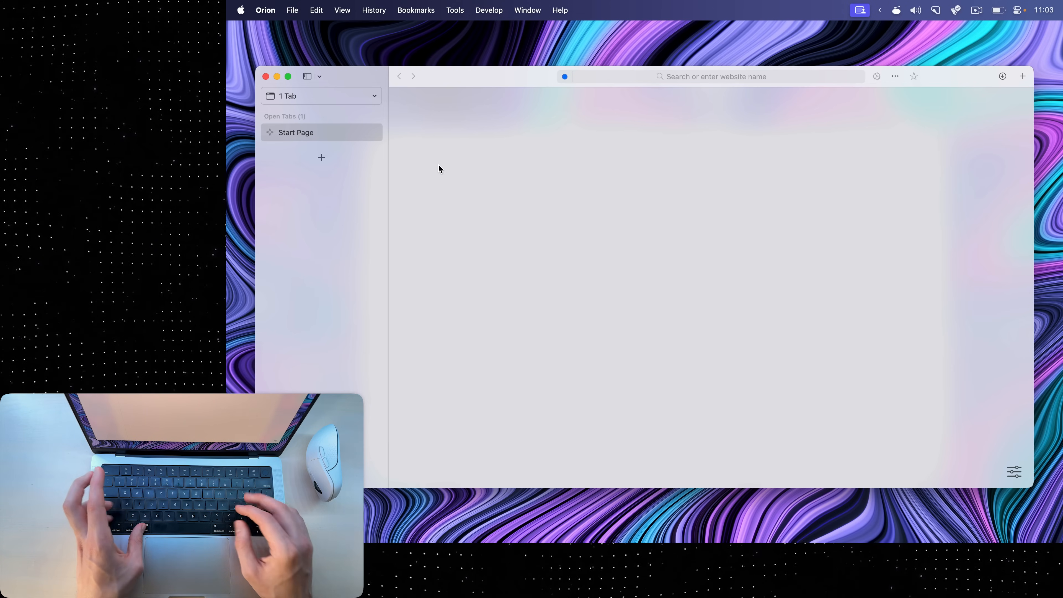
Save a note reading 'Never gonna give you up, never gonna let you down.'.
{"action": "left_click", "coordinate": [559, 10]}
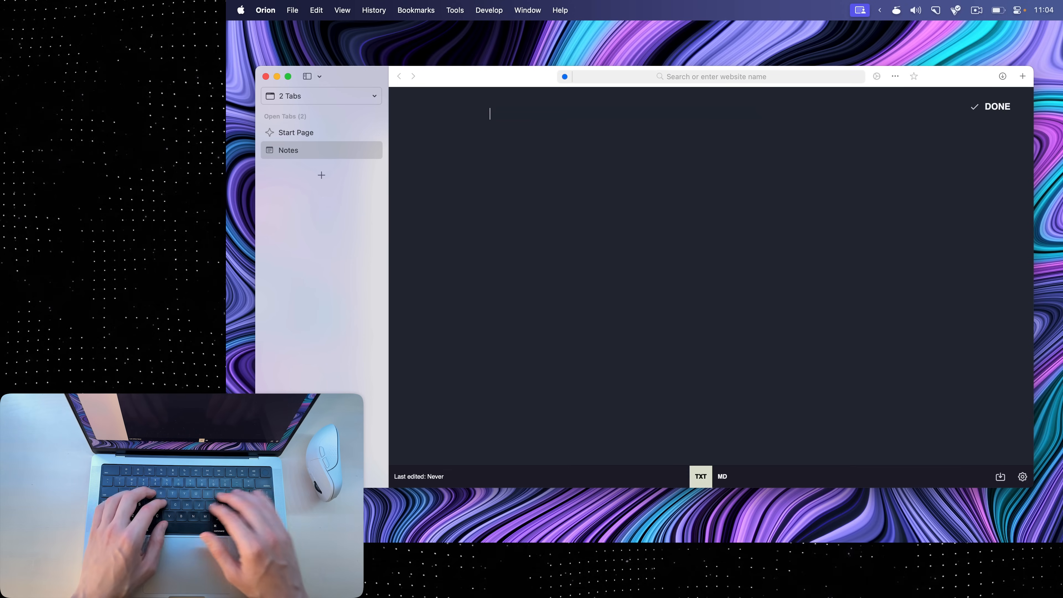
{"action": "type", "text": "Never gonna give you up, never gonna let you down."}
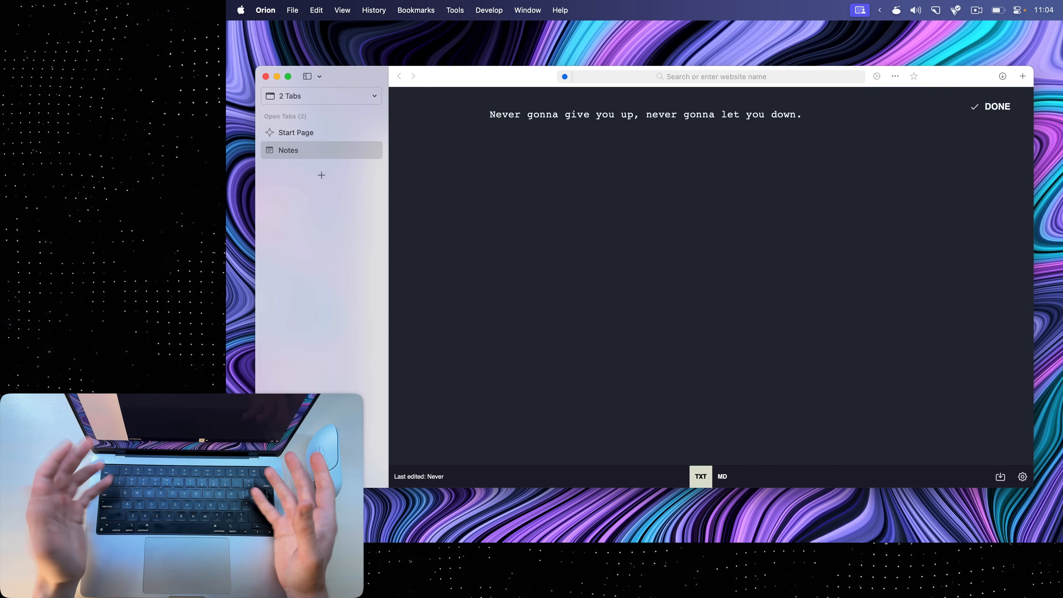
{"action": "left_click", "coordinate": [991, 106]}
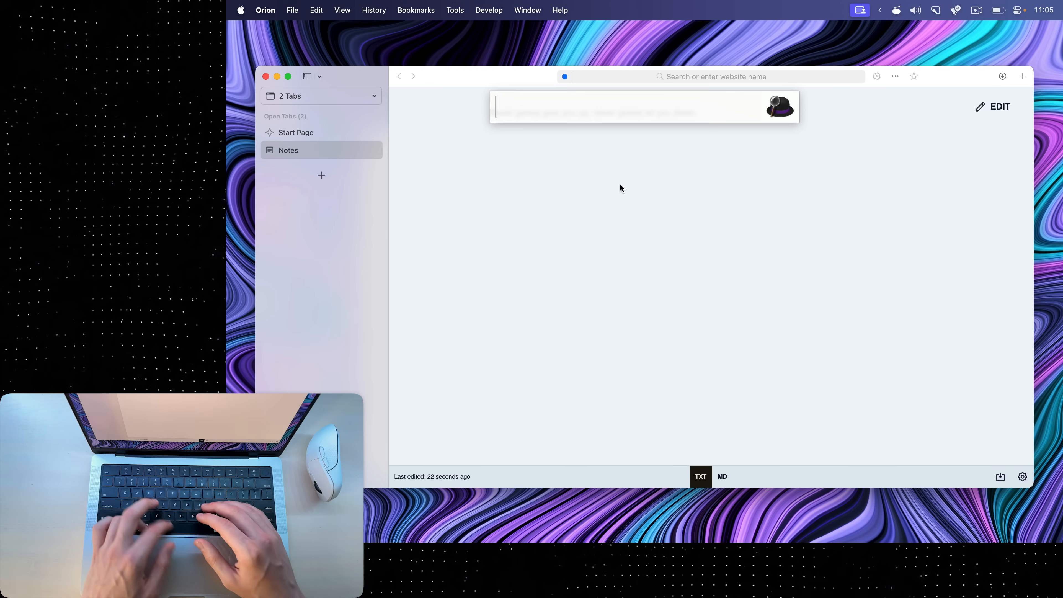
Switch to the saved window 69 showing YouTube.
{"action": "type", "text": "te"}
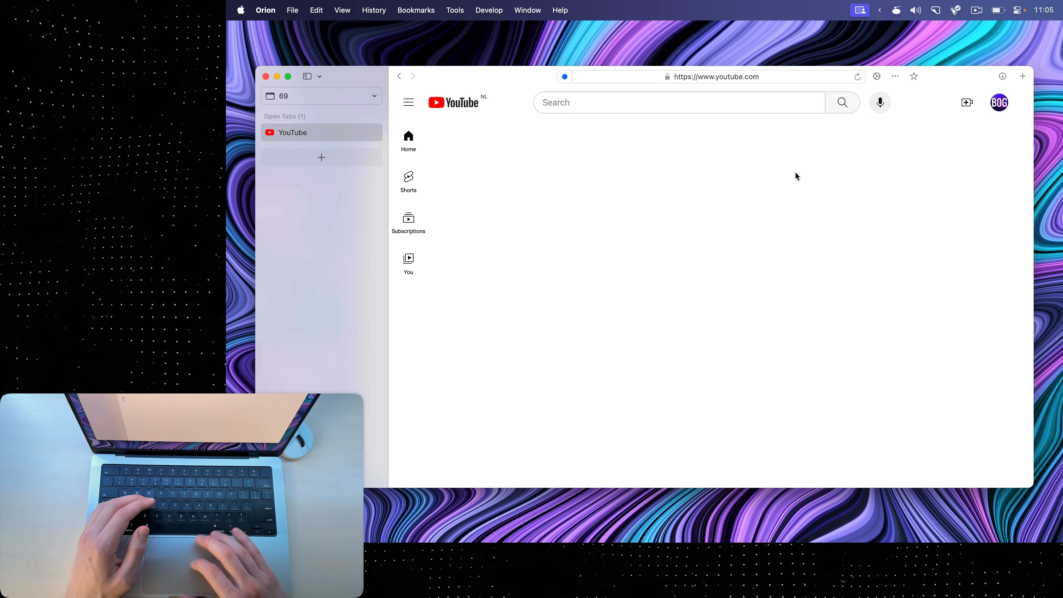
{"action": "mouse_move", "coordinate": [671, 125]}
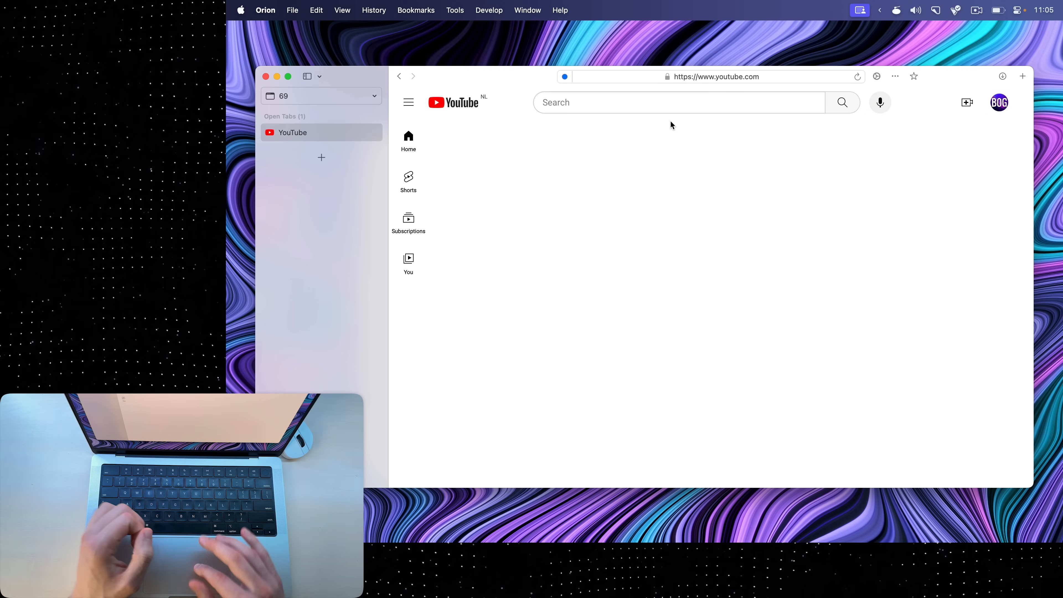
Install YouTube as a web app using the Clean profile and create it.
{"action": "left_click", "coordinate": [454, 10]}
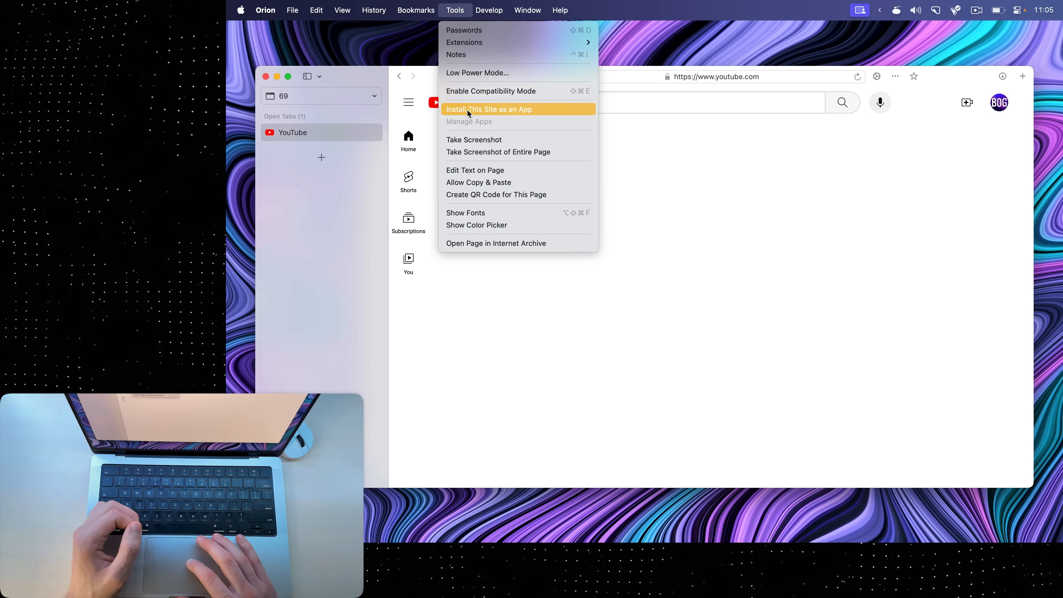
{"action": "left_click", "coordinate": [489, 109]}
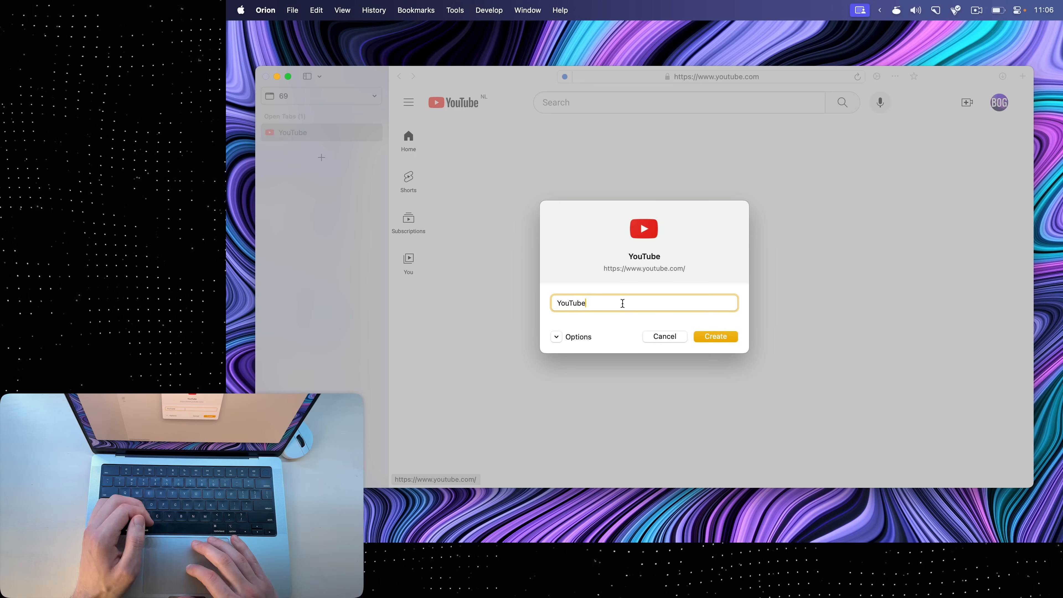
{"action": "mouse_move", "coordinate": [583, 327]}
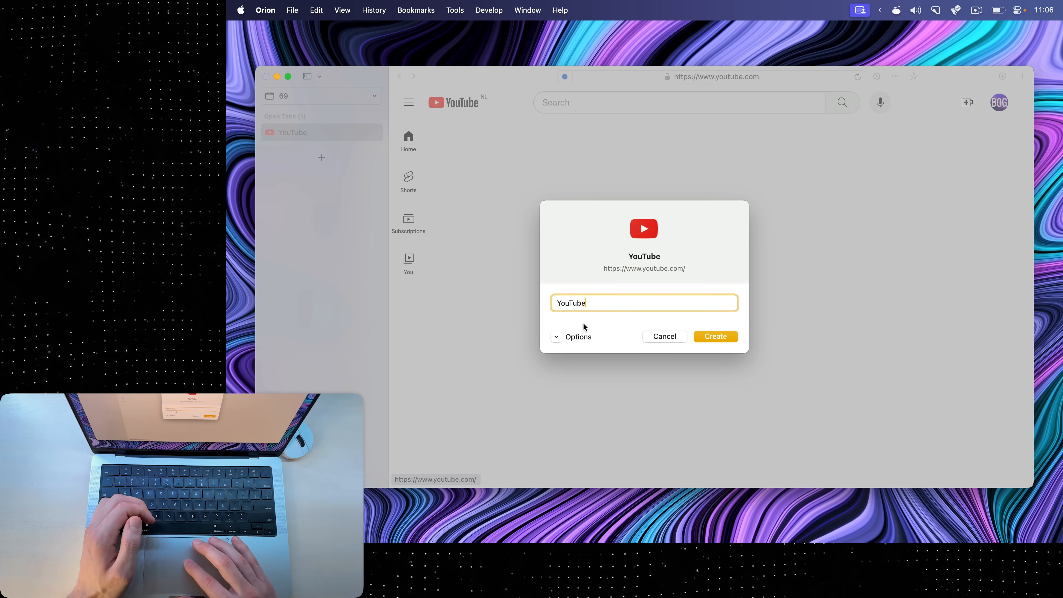
{"action": "left_click", "coordinate": [573, 337]}
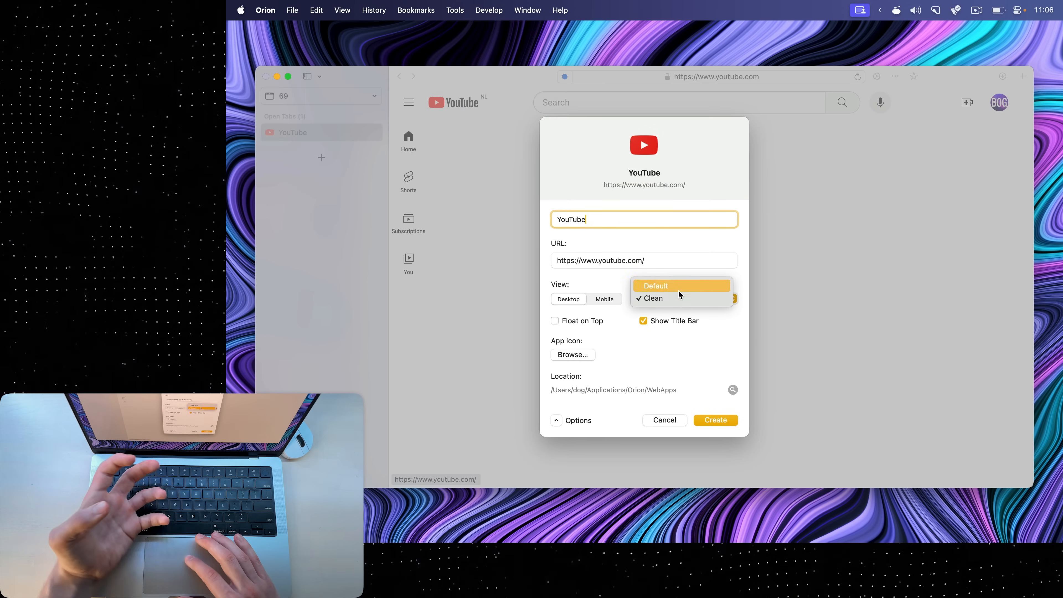
{"action": "left_click", "coordinate": [651, 298]}
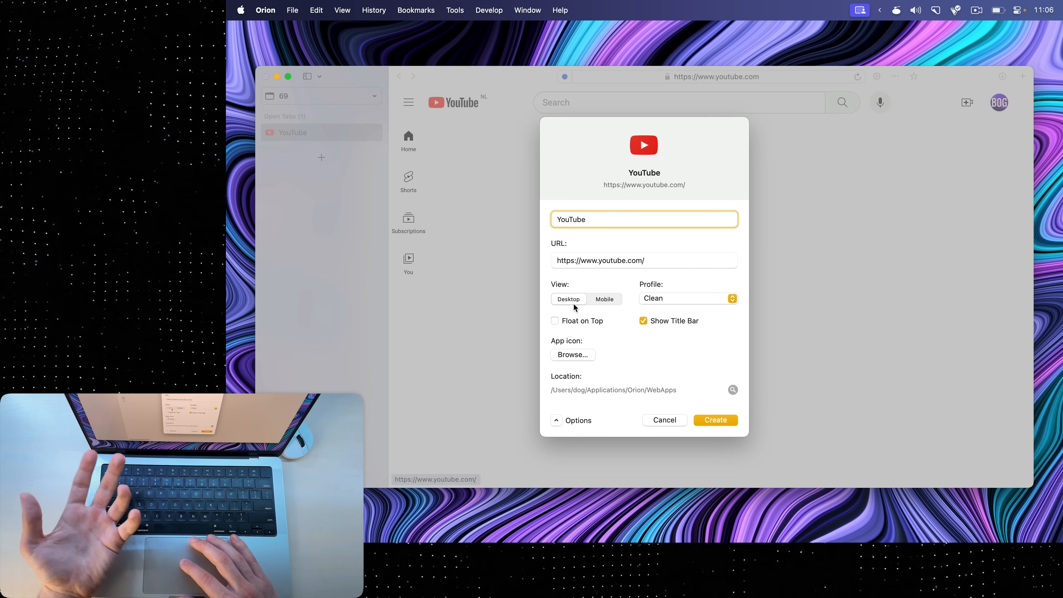
{"action": "mouse_move", "coordinate": [579, 360]}
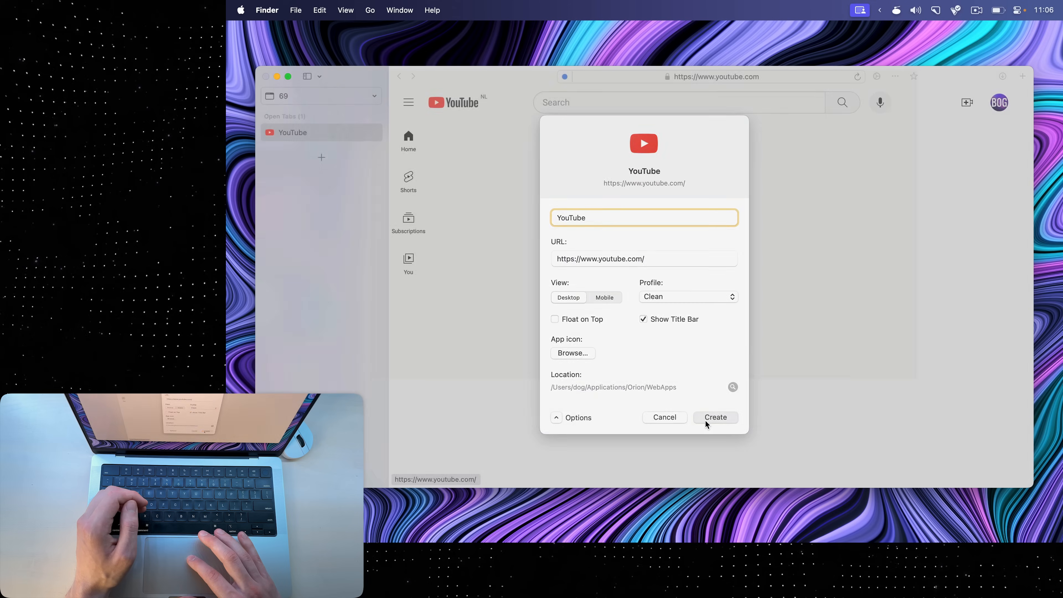
{"action": "left_click", "coordinate": [716, 416]}
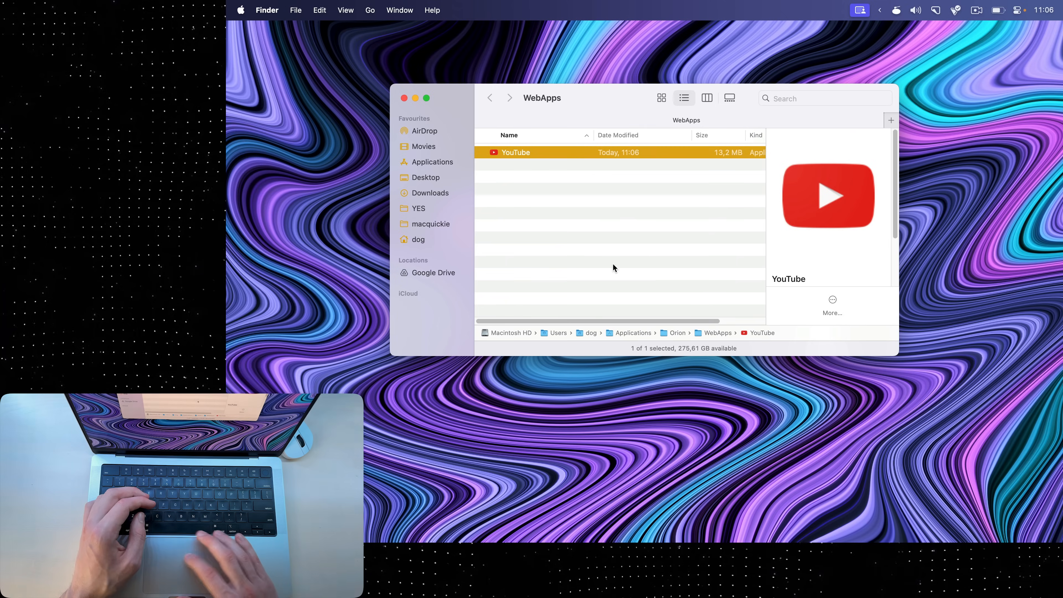
{"action": "mouse_move", "coordinate": [247, 261]}
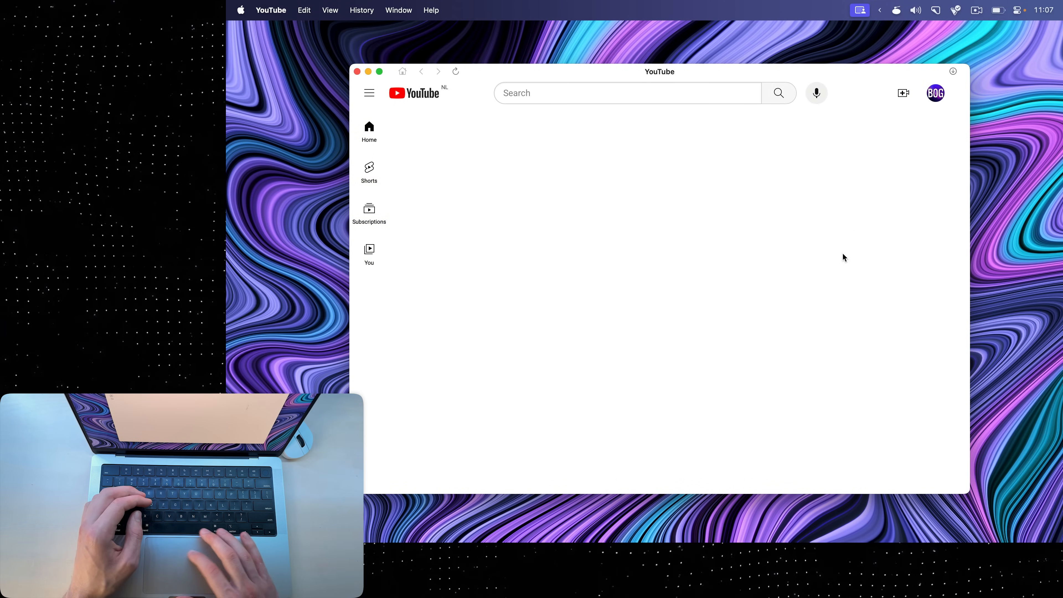
{"action": "mouse_move", "coordinate": [654, 288]}
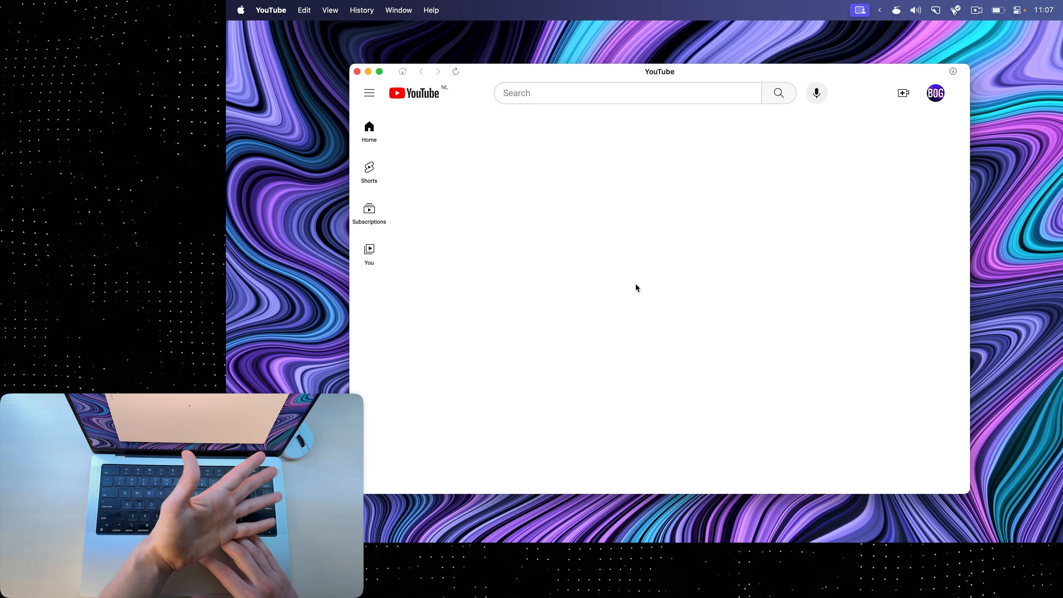
Launch the full Orion browser from the launcher by searching 'or'.
{"action": "type", "text": "or"}
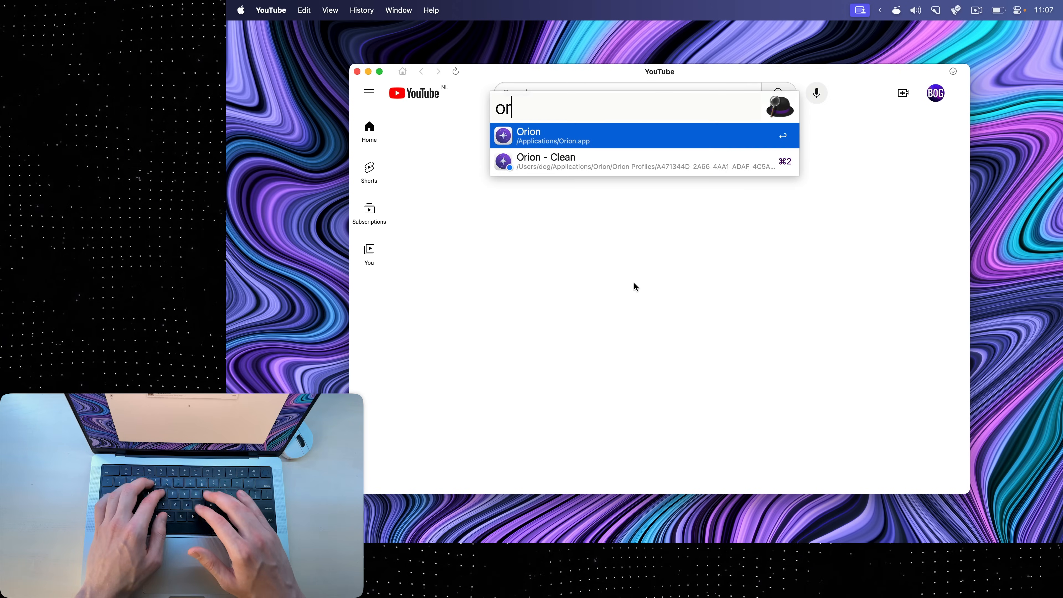
{"action": "key", "text": "Down"}
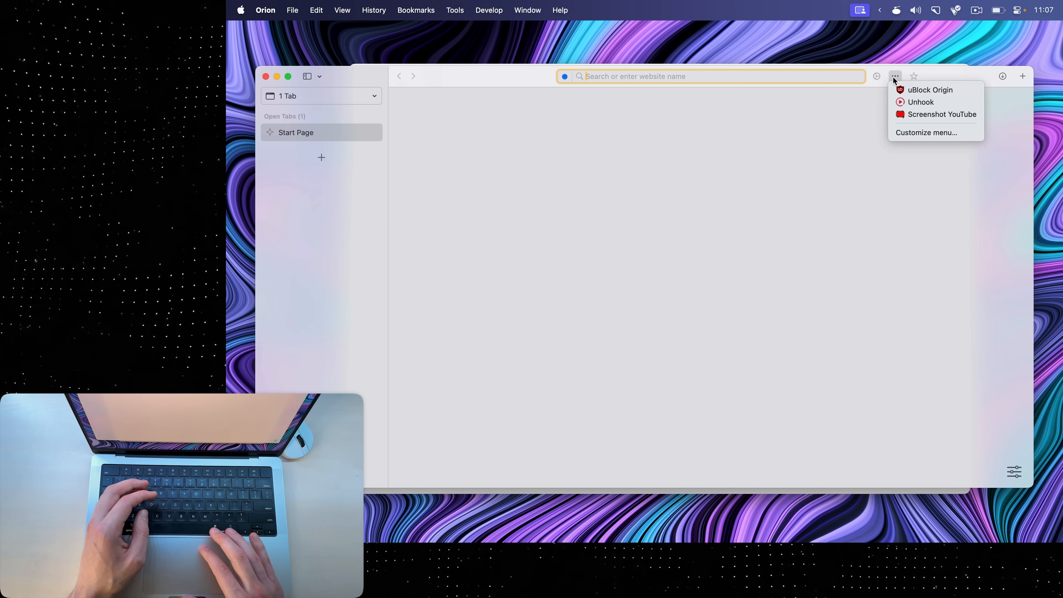
Dismiss the extensions list and quit Orion, leaving only the desktop.
{"action": "left_click", "coordinate": [920, 102]}
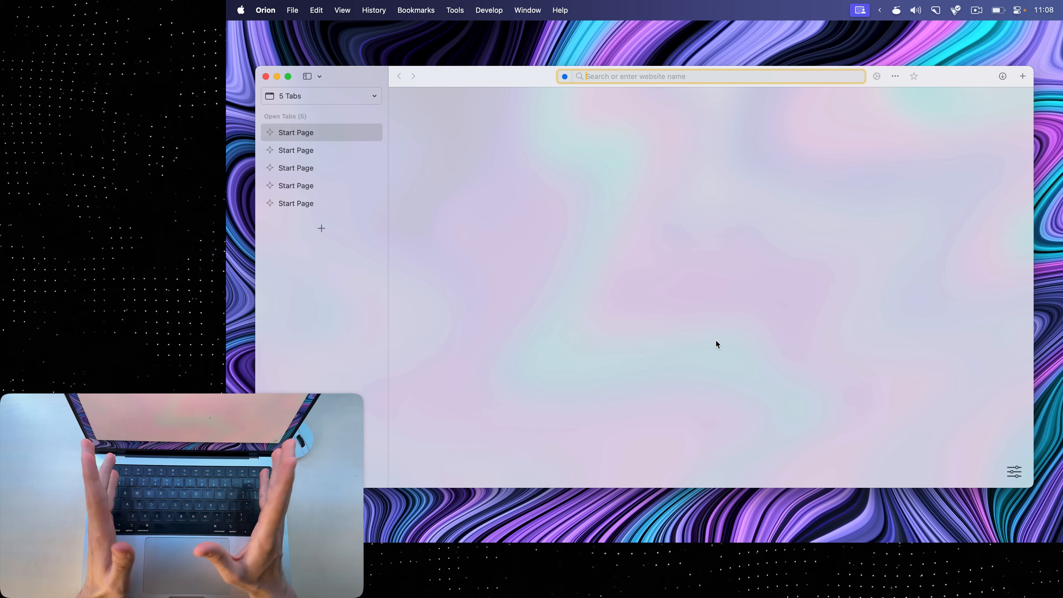
{"action": "left_click", "coordinate": [292, 10]}
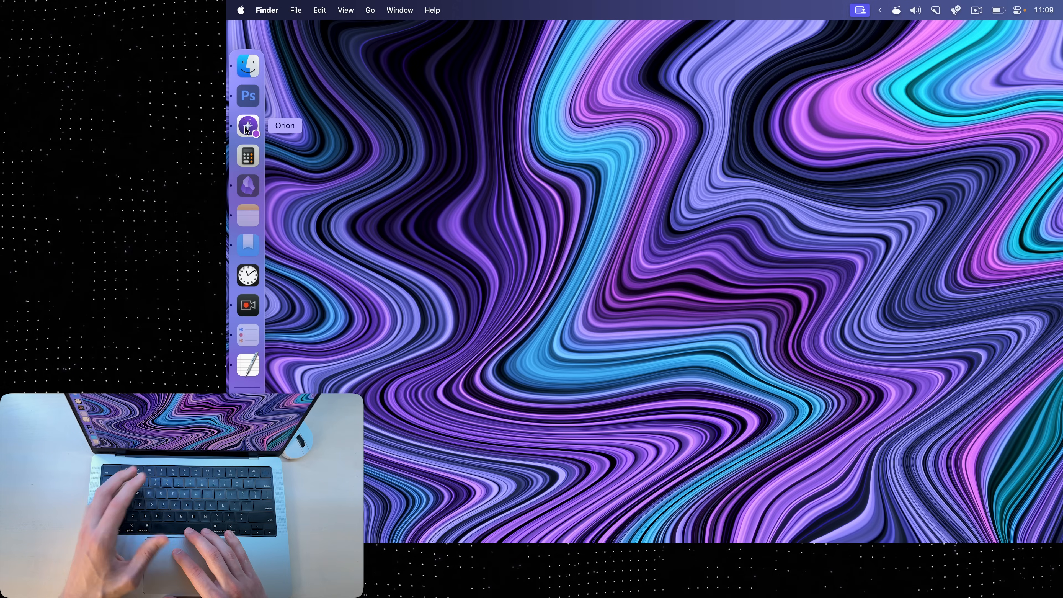
Reopen Orion from the Dock and switch to the saved tab group 69.
{"action": "left_click", "coordinate": [247, 124]}
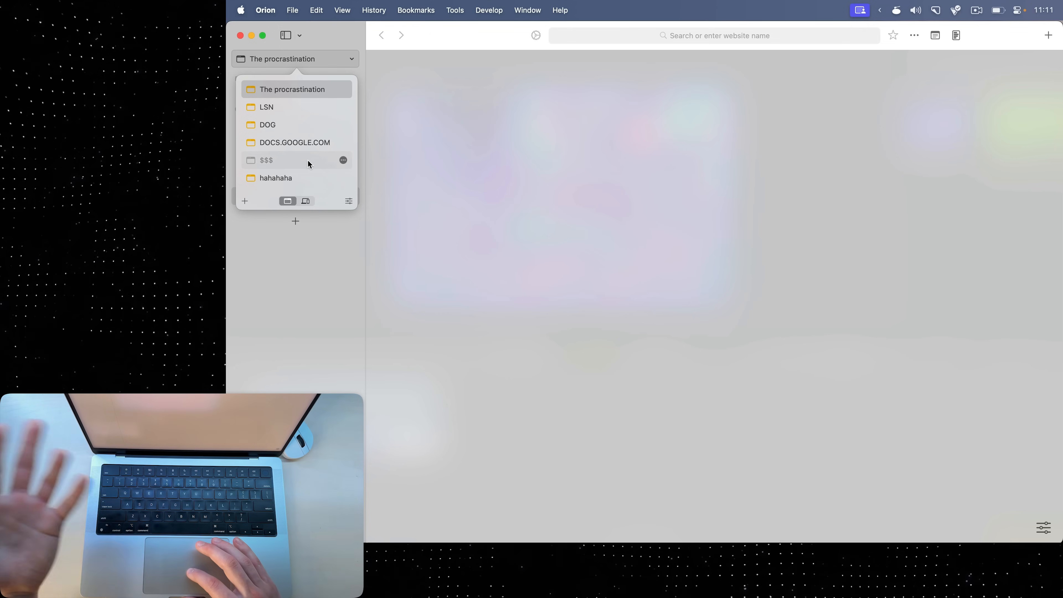
{"action": "left_click", "coordinate": [266, 107]}
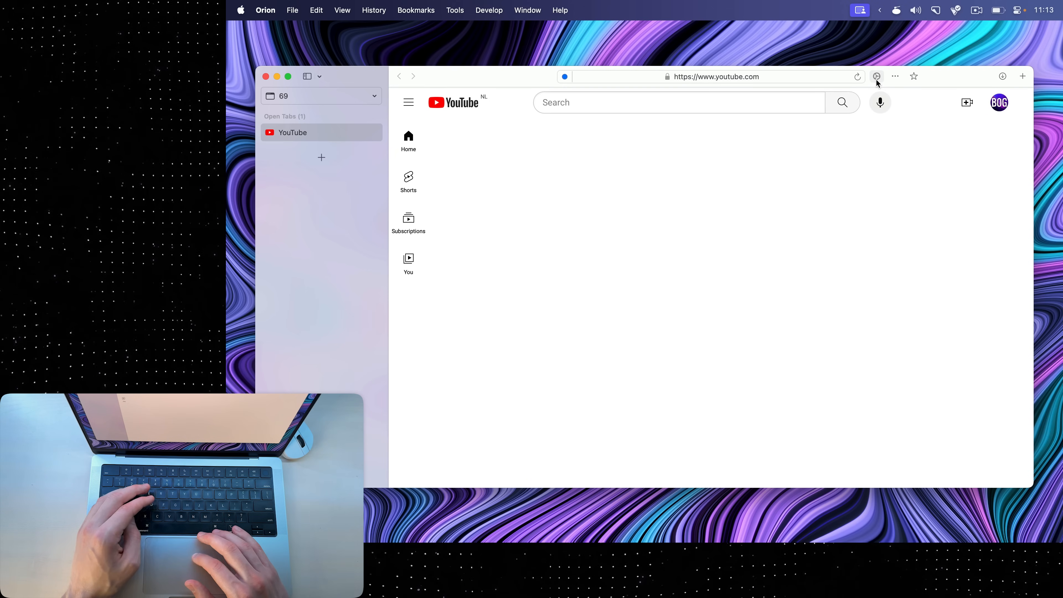
{"action": "left_click", "coordinate": [876, 76]}
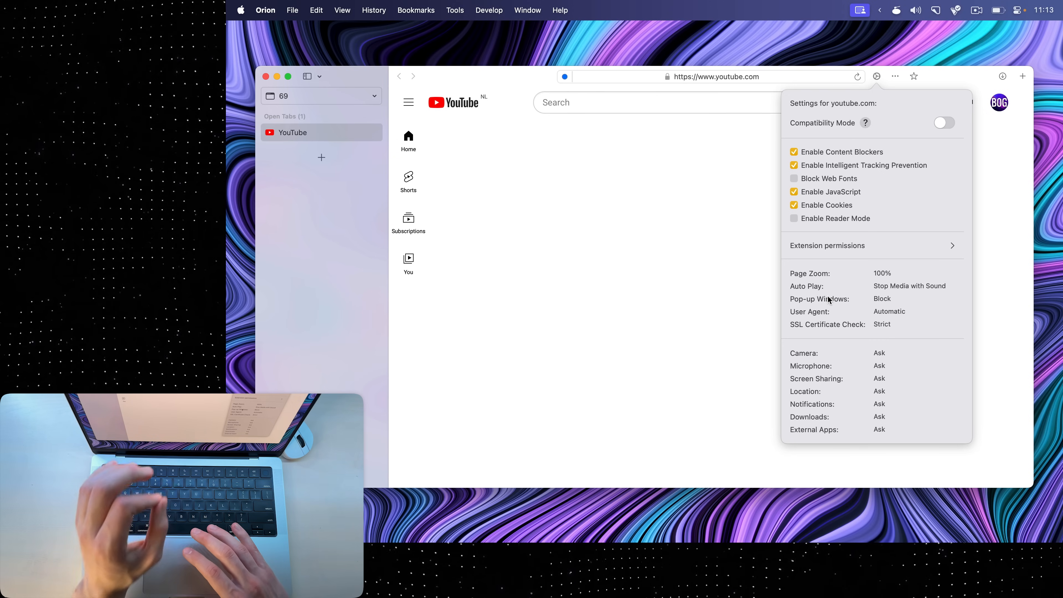
{"action": "mouse_move", "coordinate": [817, 343]}
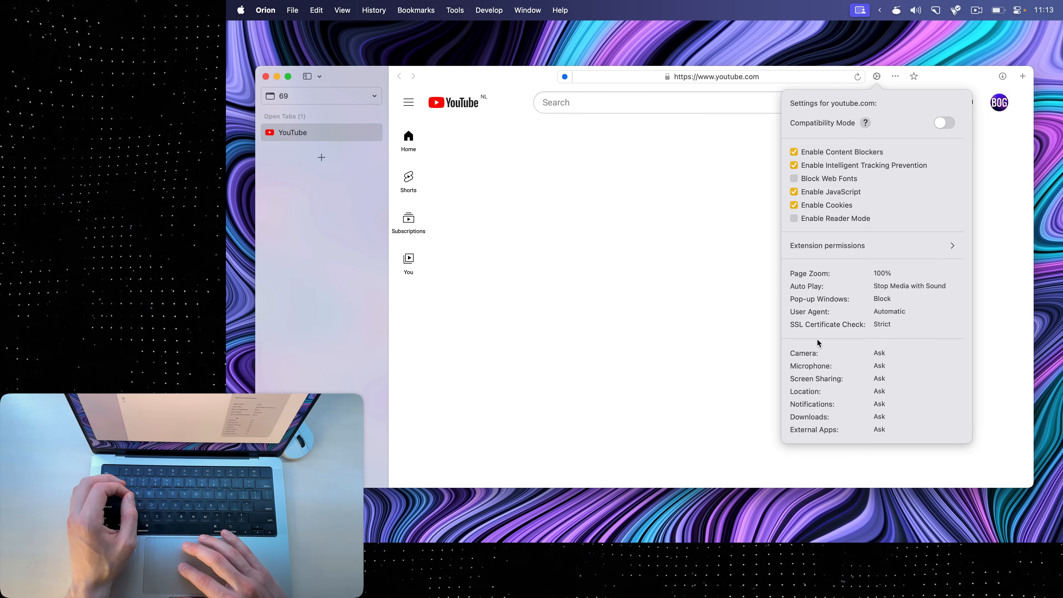
{"action": "left_click", "coordinate": [909, 285]}
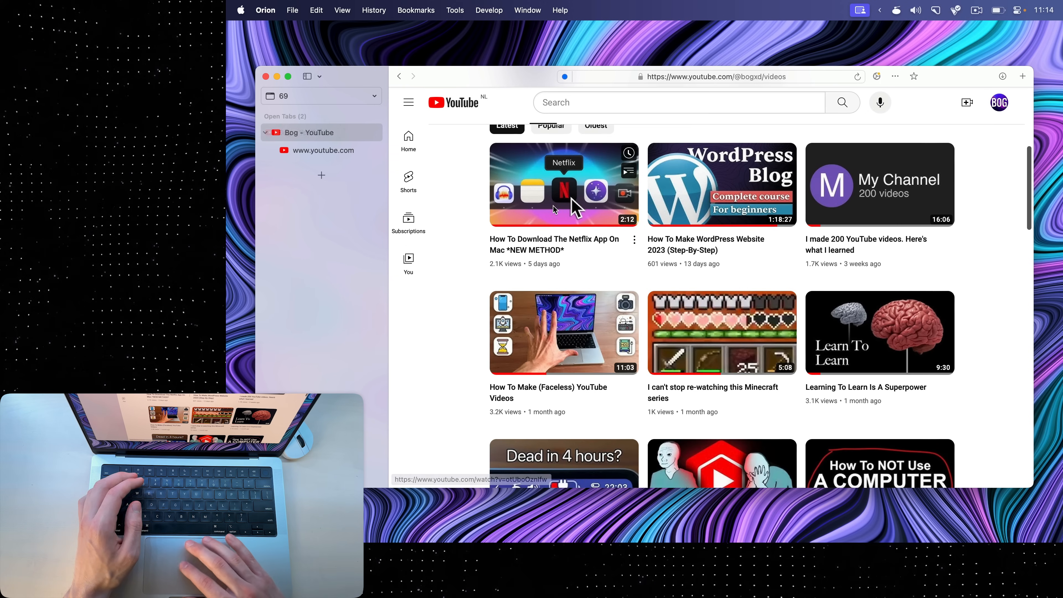
Select the nested WordPress tutorial tab and start playing its video.
{"action": "scroll", "scroll_direction": "down", "scroll_amount": 3}
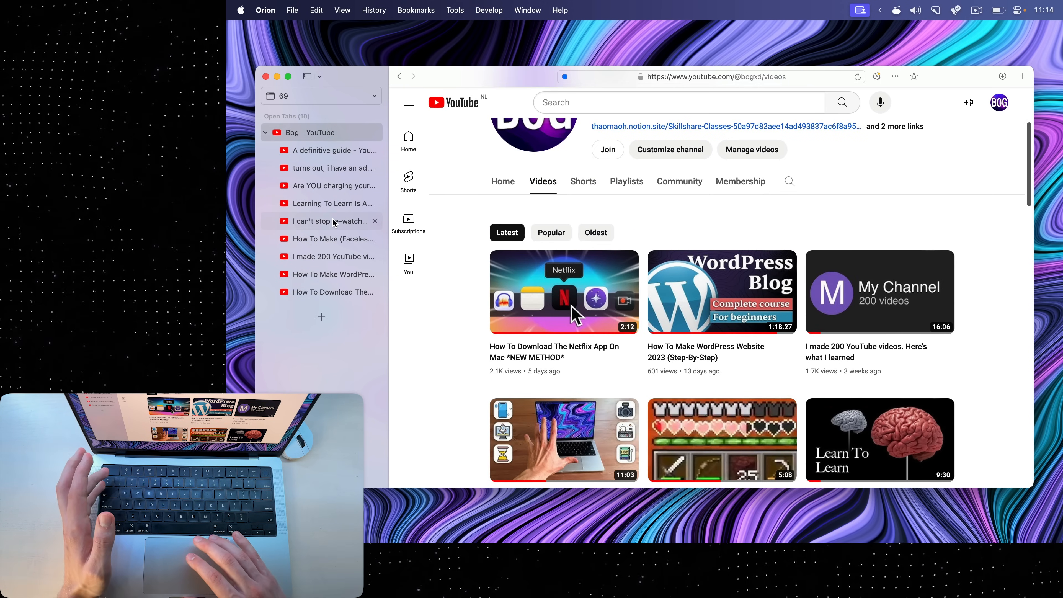
{"action": "left_click", "coordinate": [721, 291]}
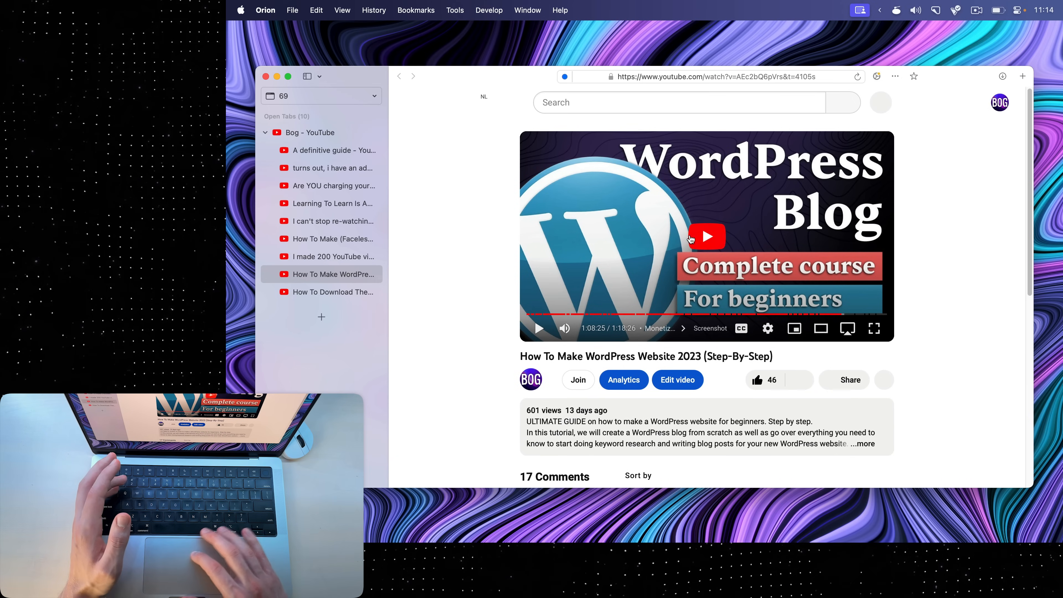
{"action": "left_click", "coordinate": [705, 236]}
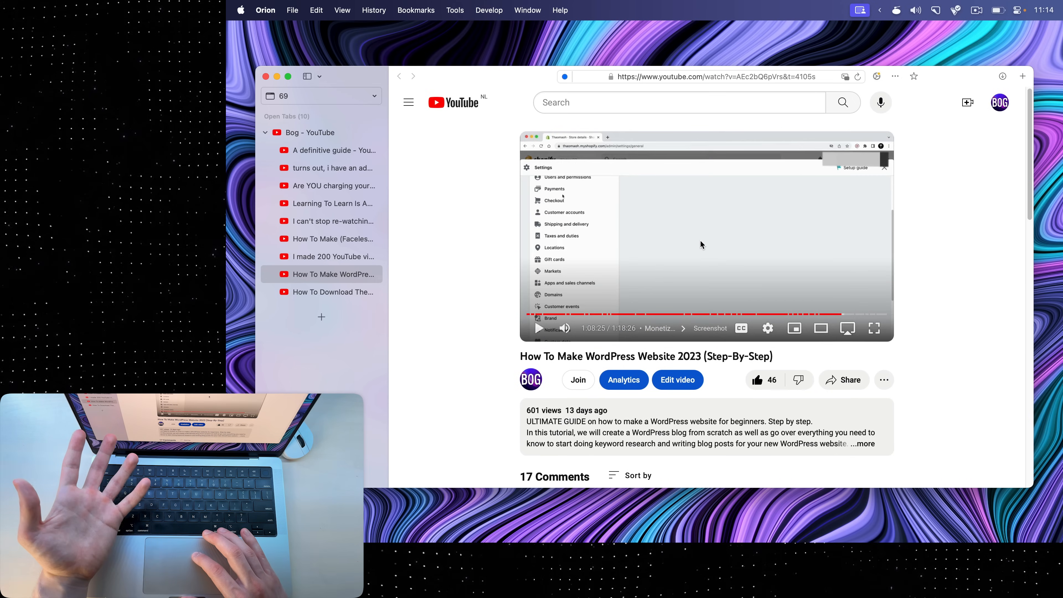
{"action": "mouse_move", "coordinate": [468, 155]}
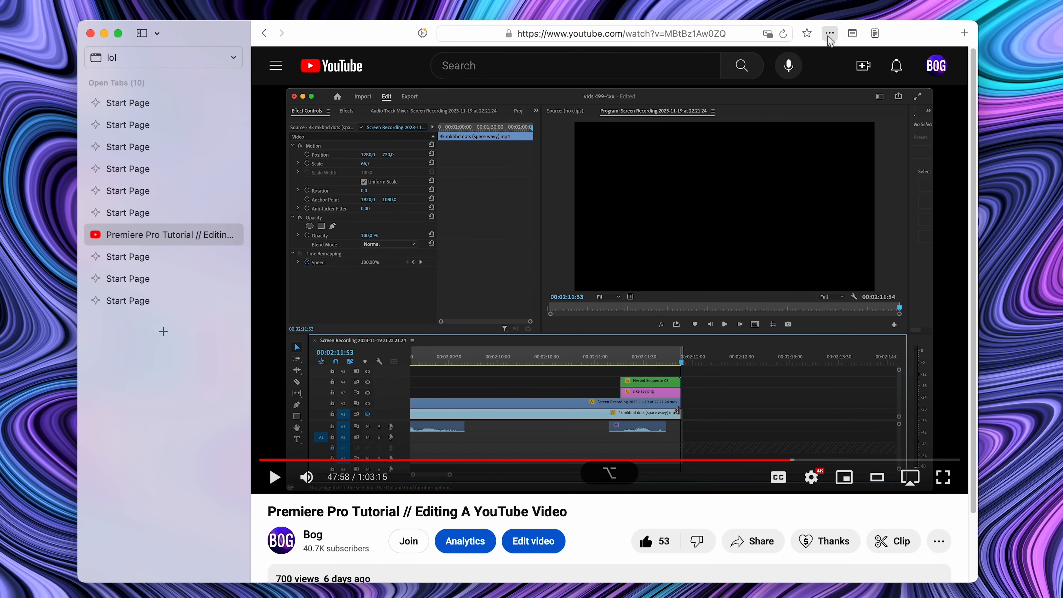
{"action": "left_click", "coordinate": [828, 33]}
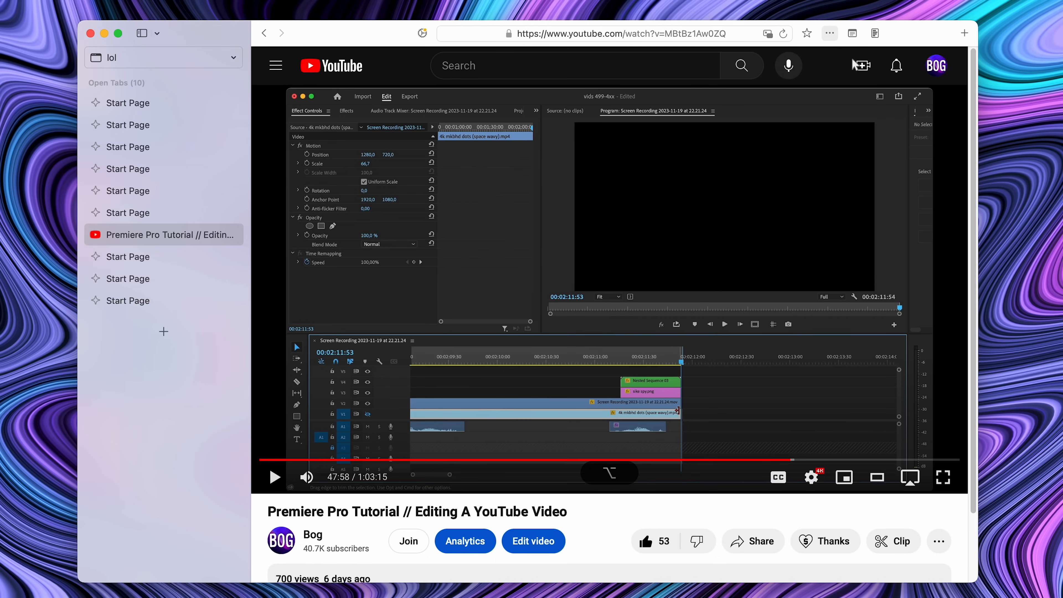
{"action": "mouse_move", "coordinate": [759, 265]}
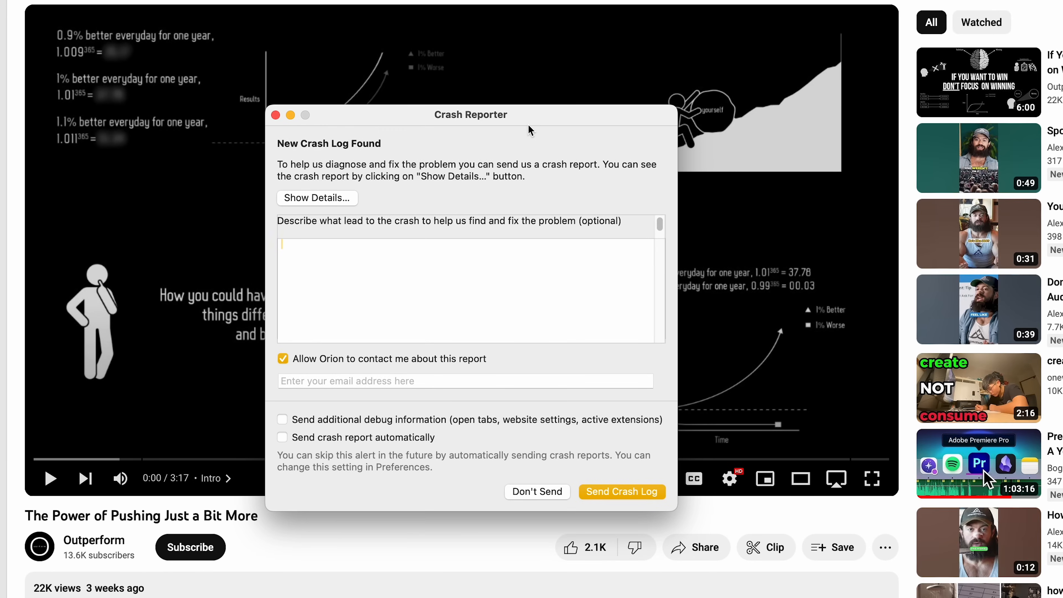
{"action": "mouse_move", "coordinate": [479, 377]}
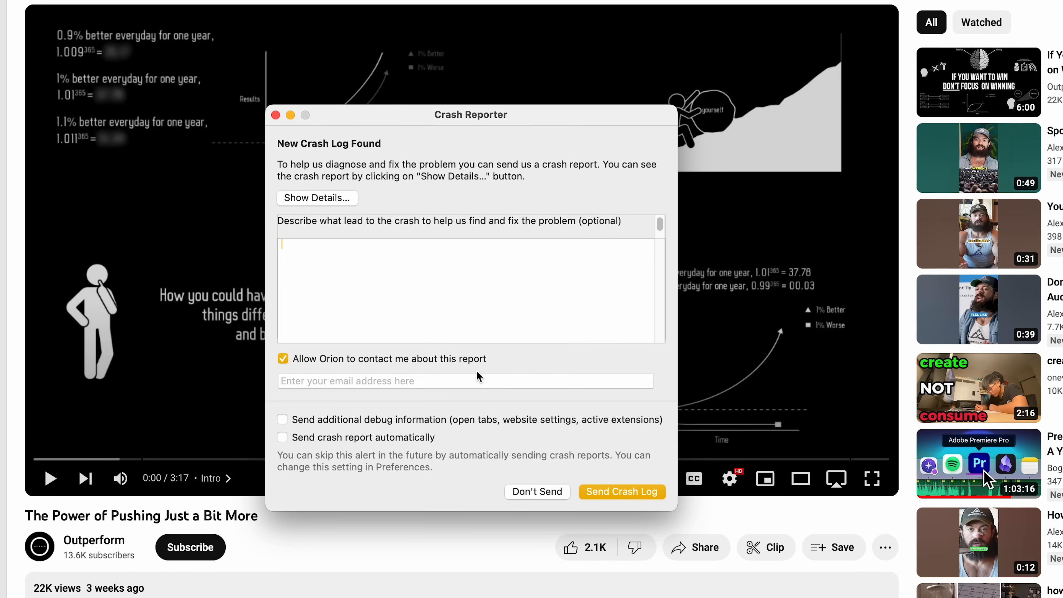
{"action": "mouse_move", "coordinate": [320, 470]}
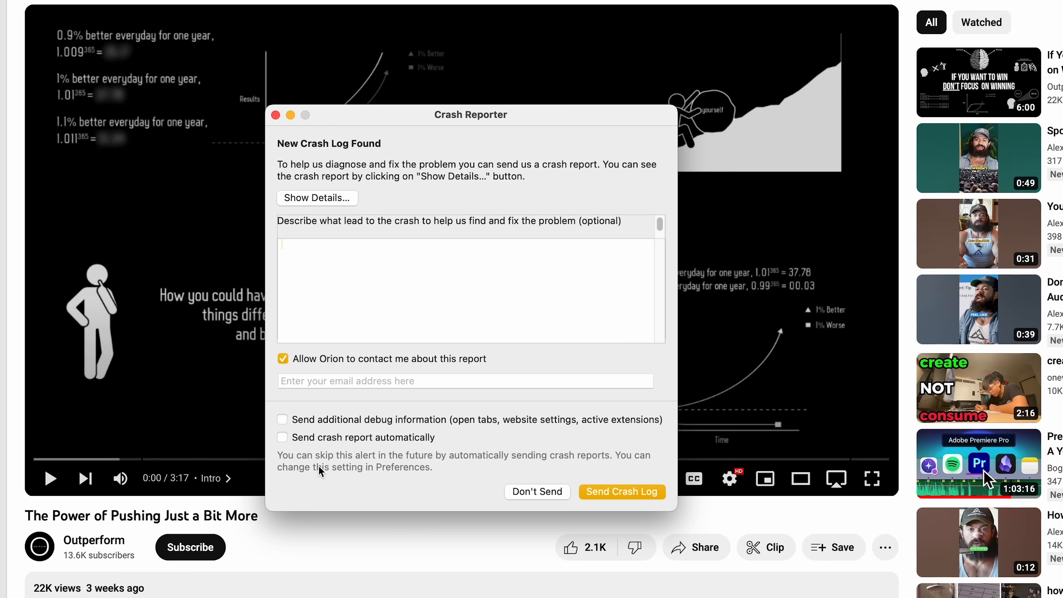